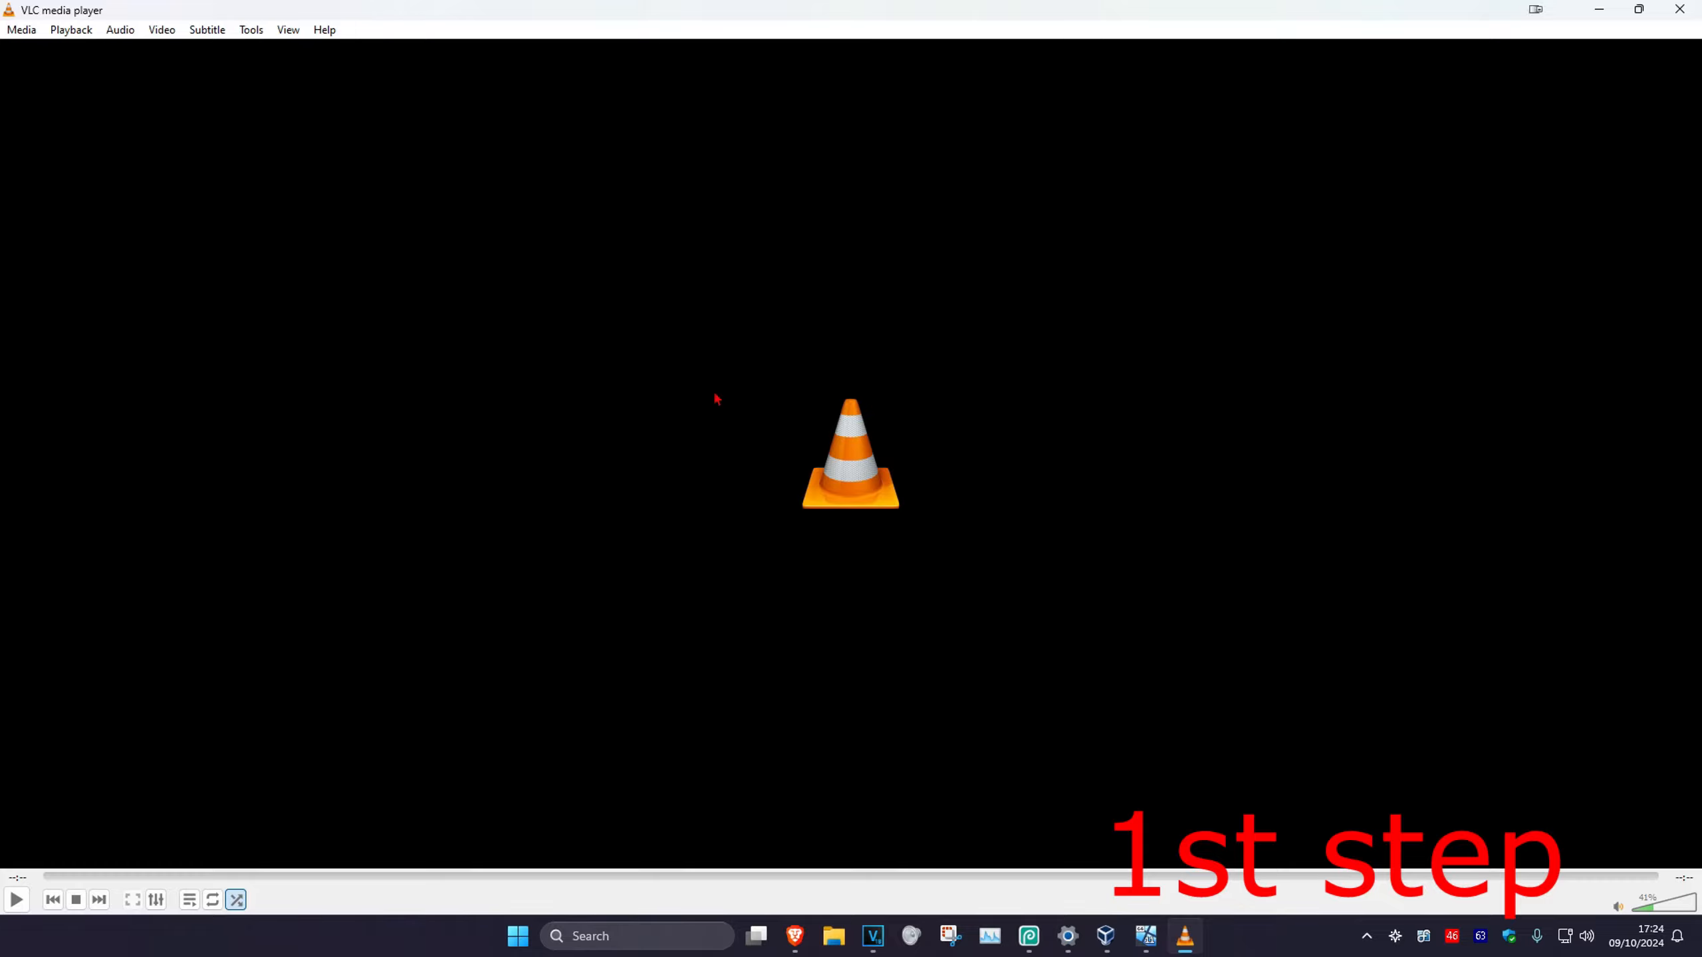
mouse_move(852, 372)
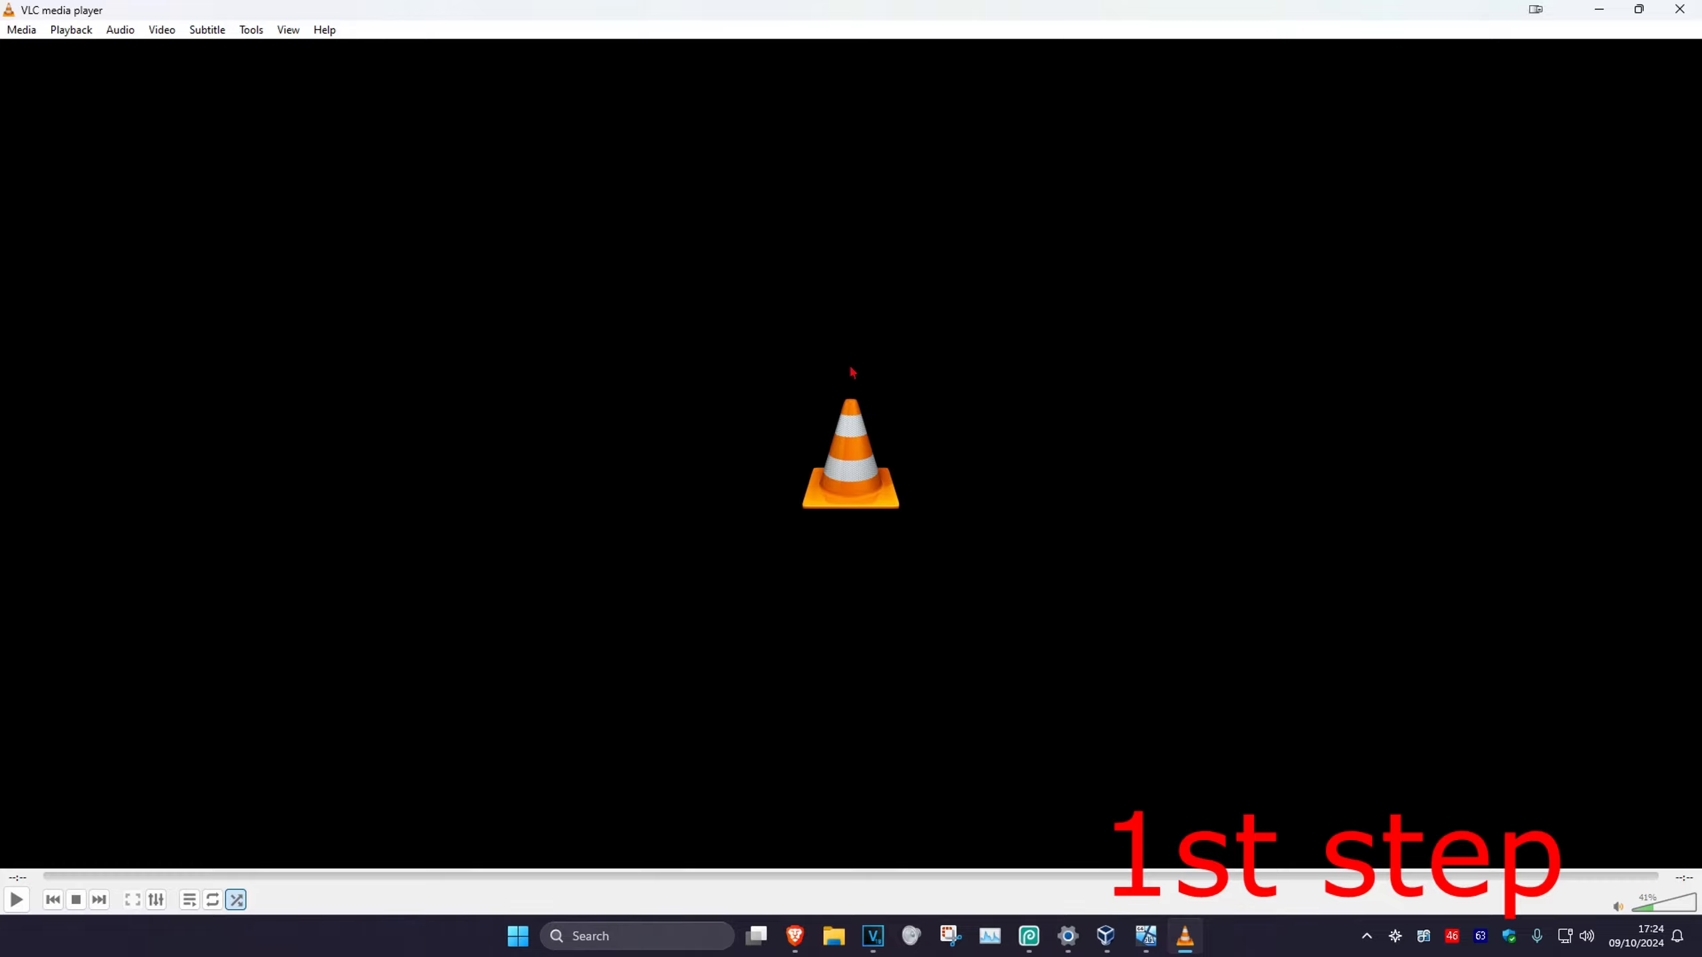
- Add the Fortnite mp4 from the recordings folder as the source for Convert/Save
left_click(21, 29)
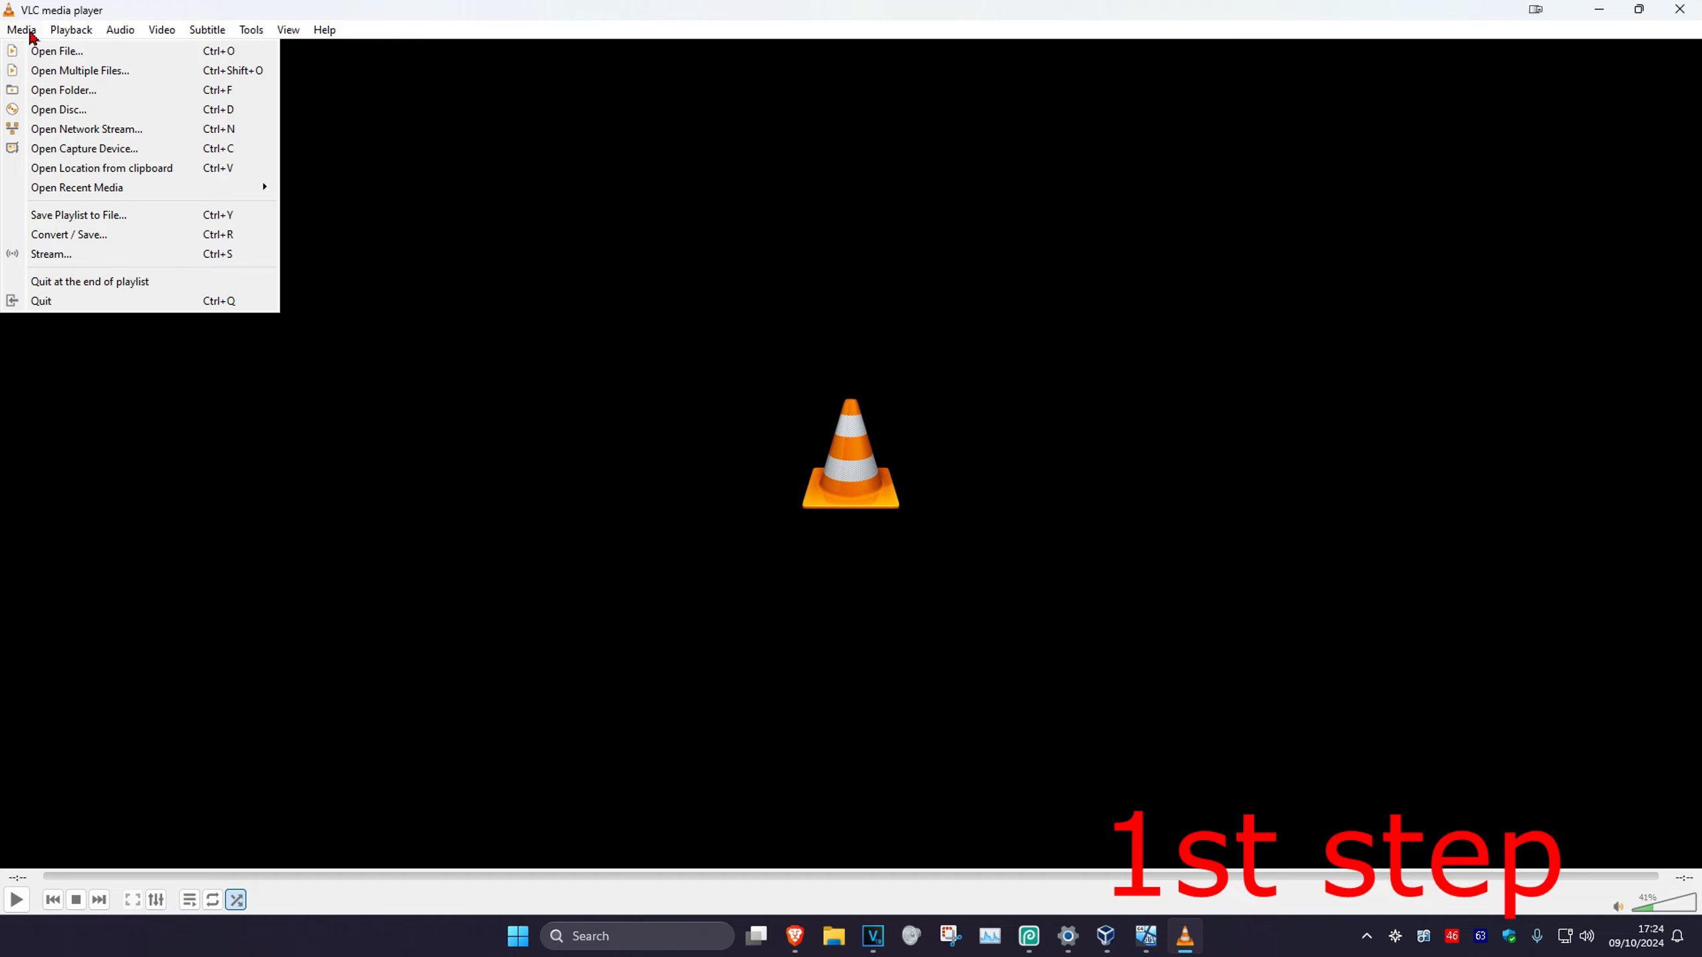
left_click(56, 50)
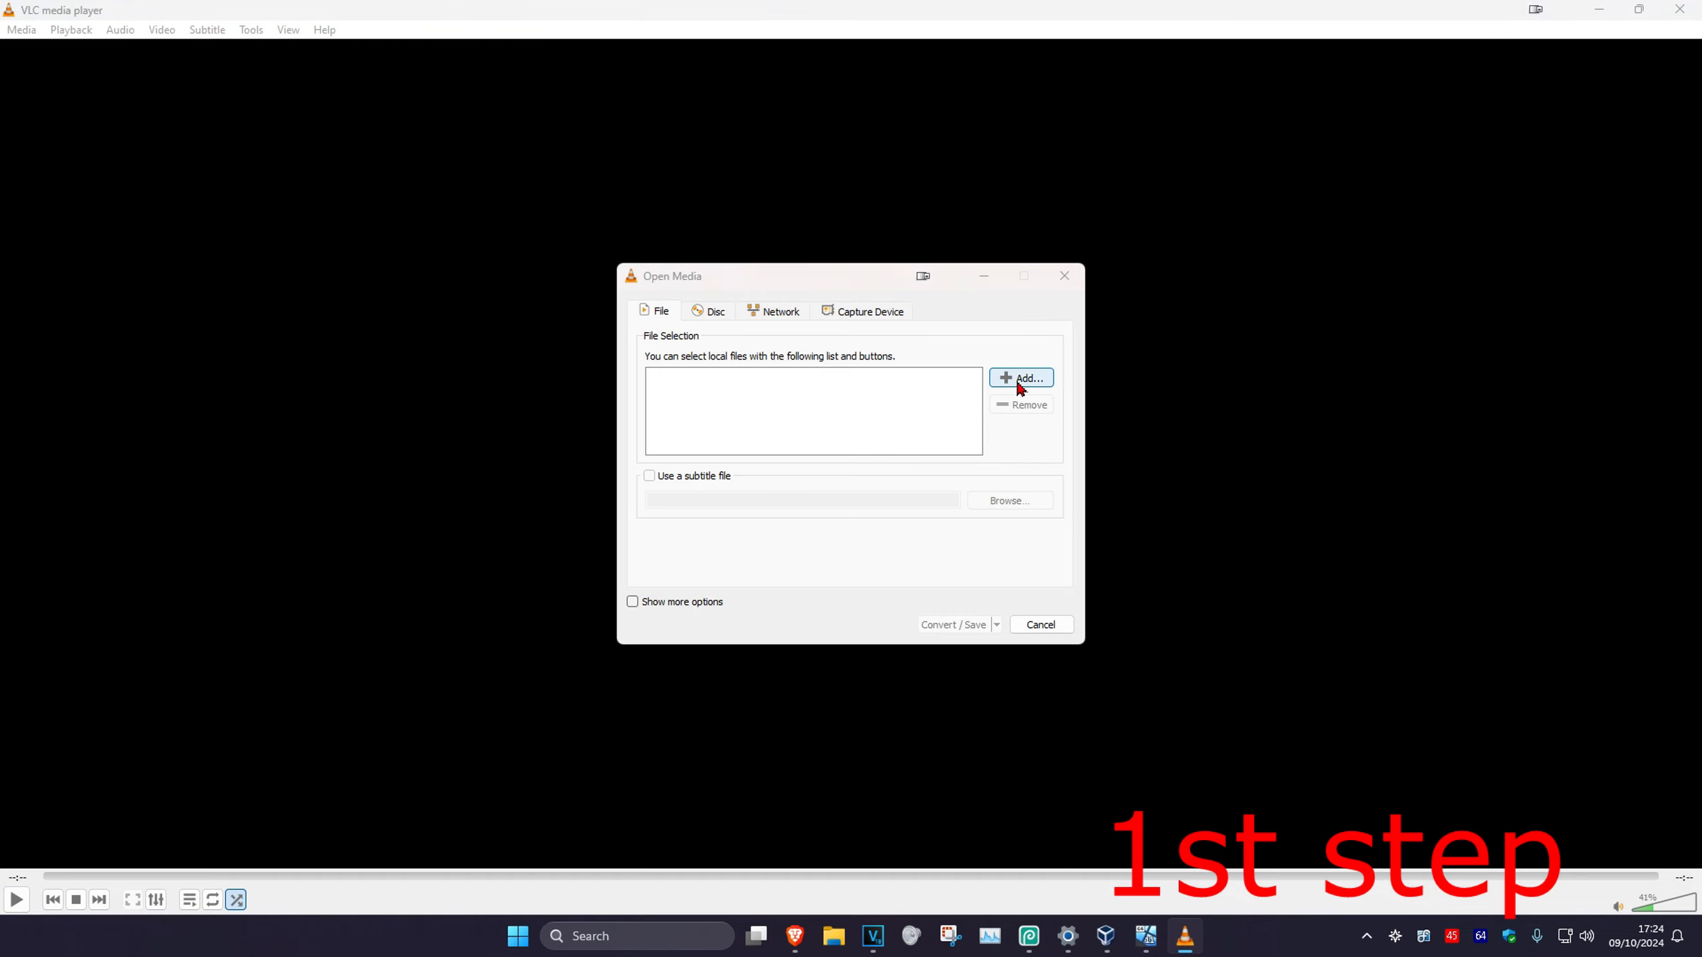
left_click(1020, 378)
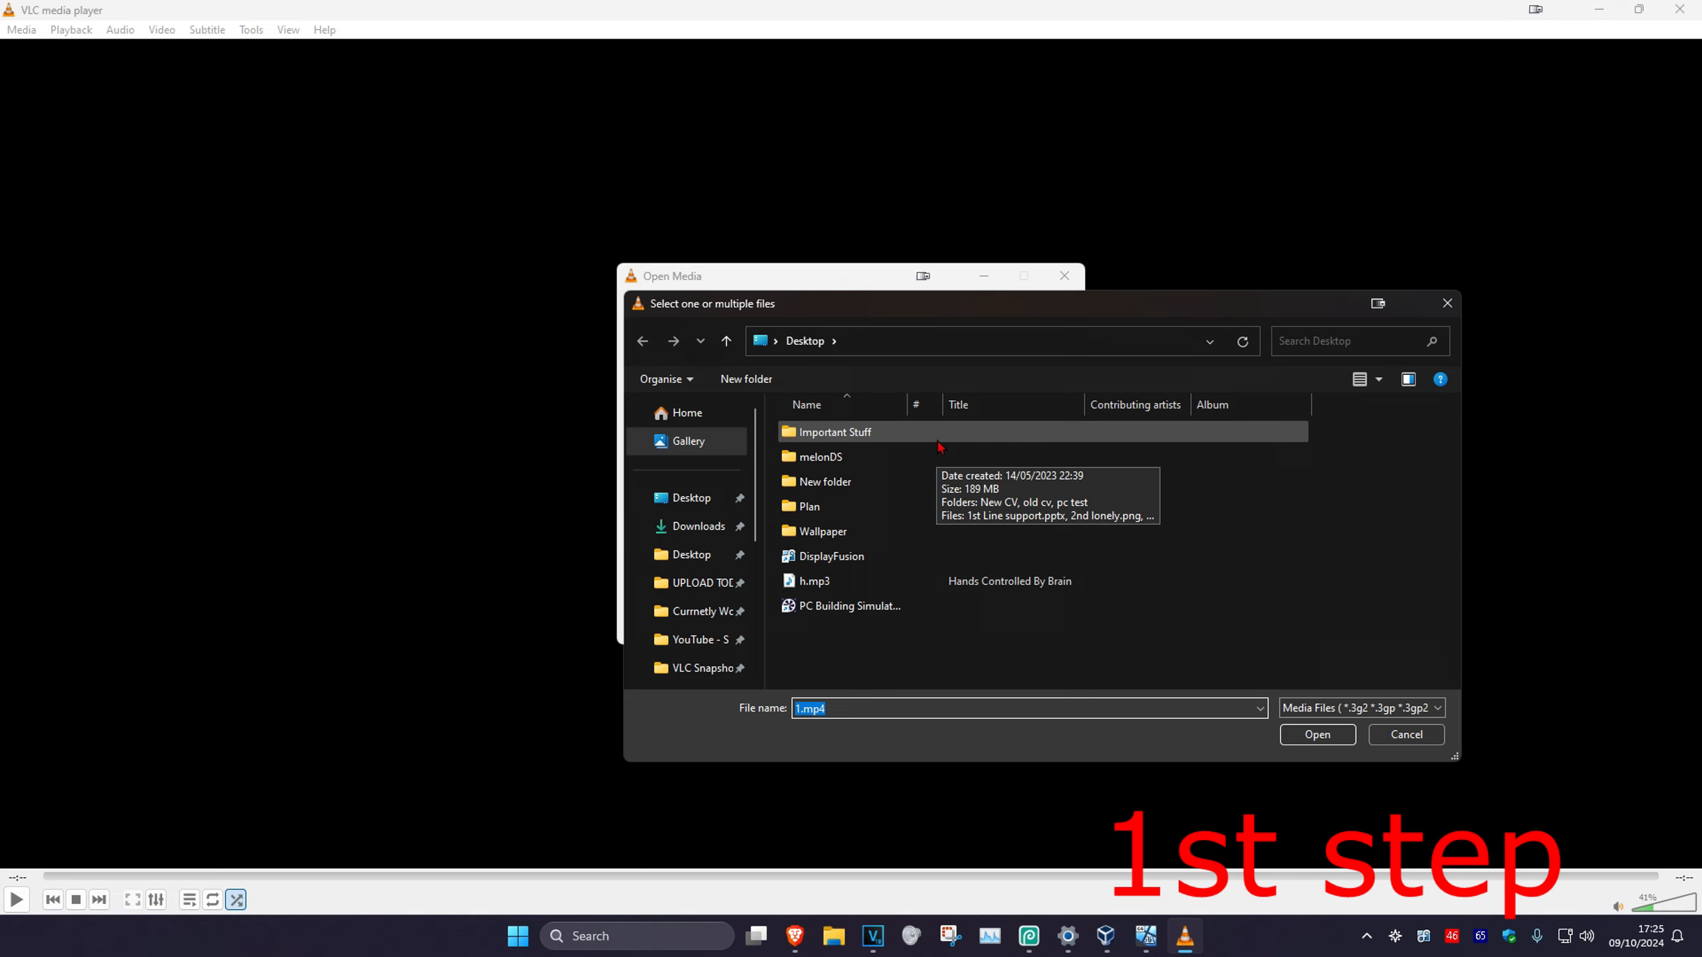
left_click(690, 547)
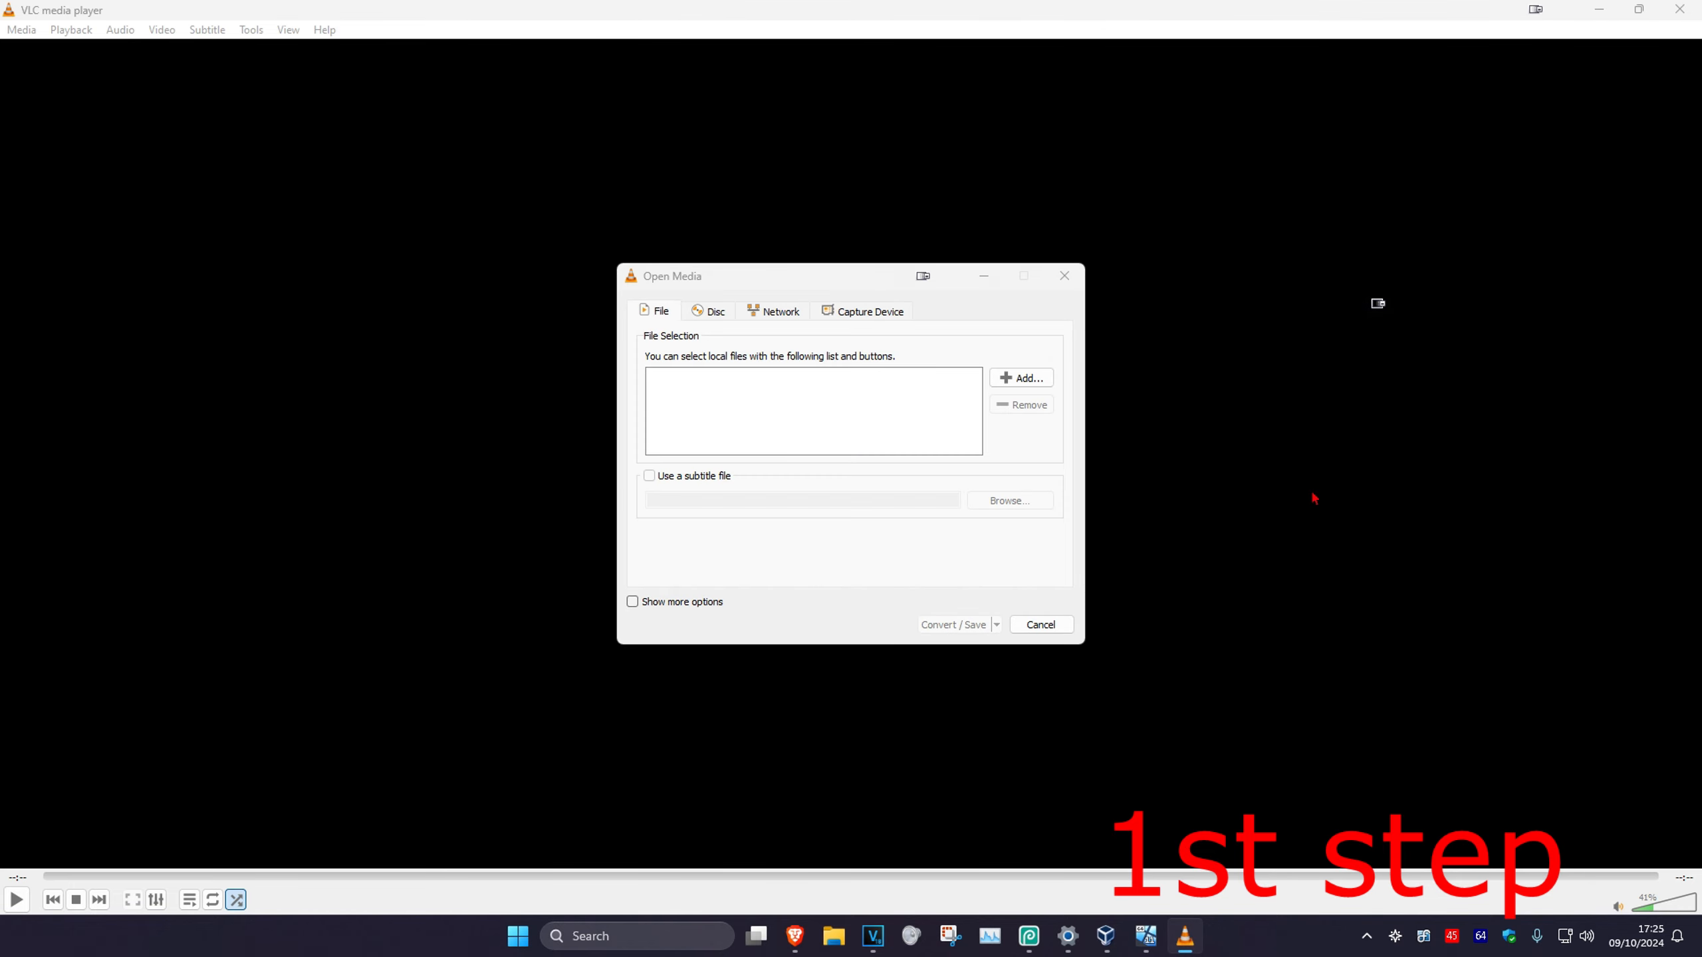
left_click(1020, 378)
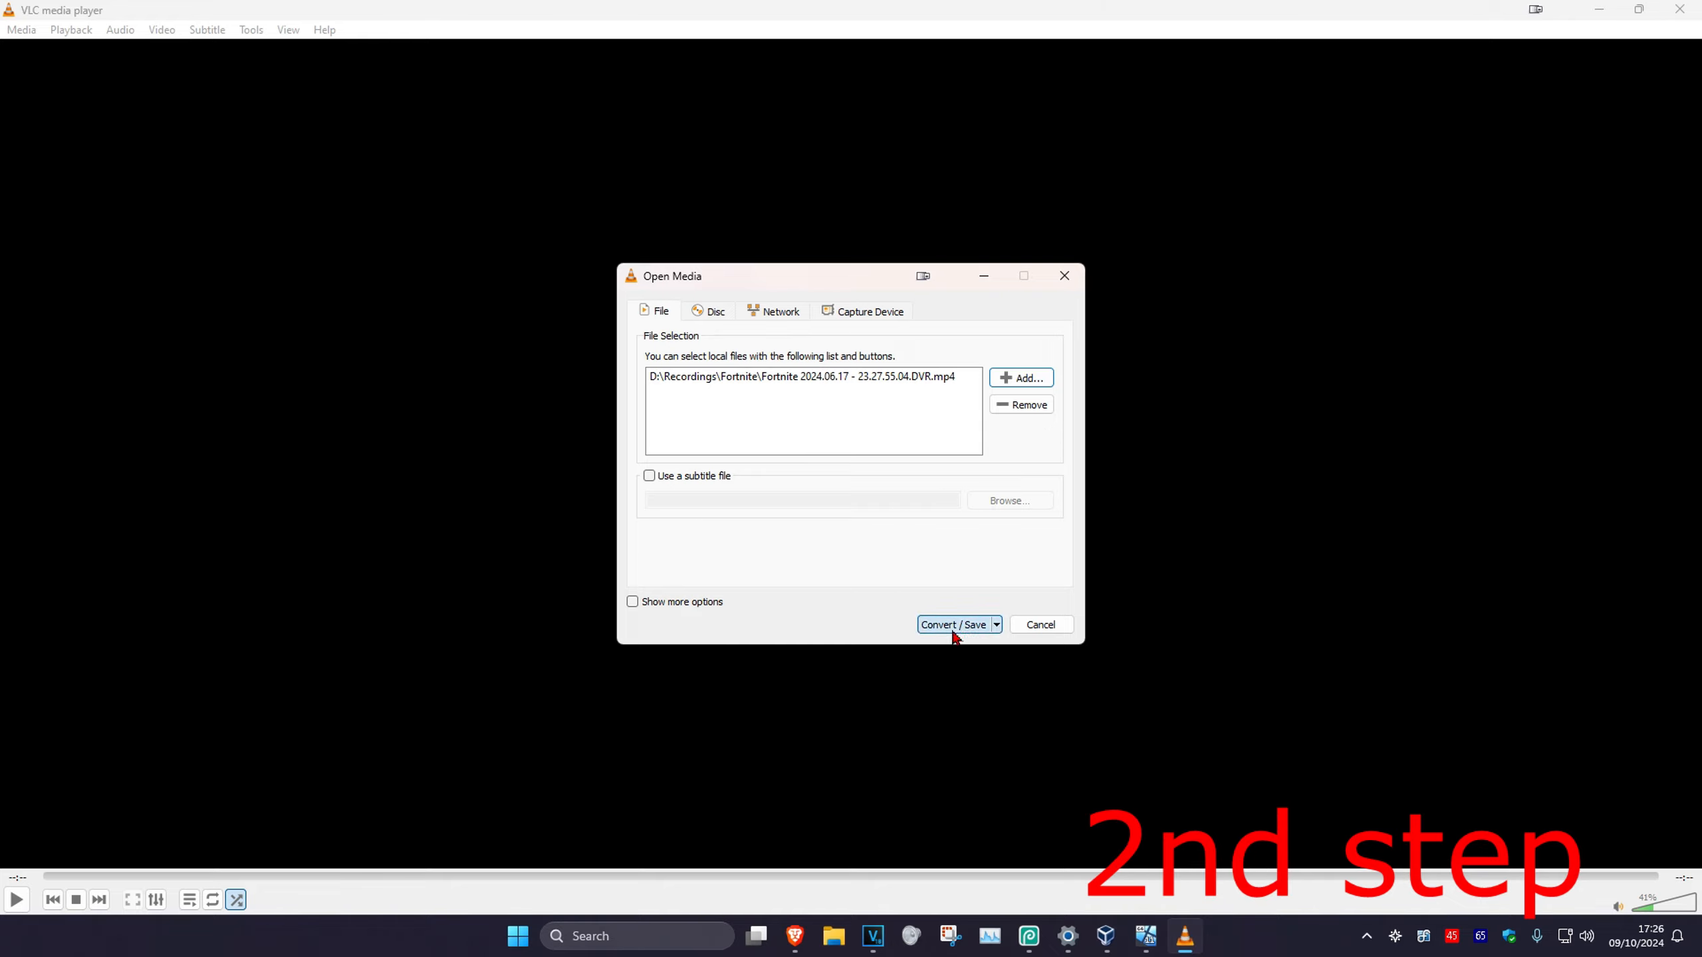
- Create a new profile named 'No Audi' with the Audio track left unchecked
left_click(953, 624)
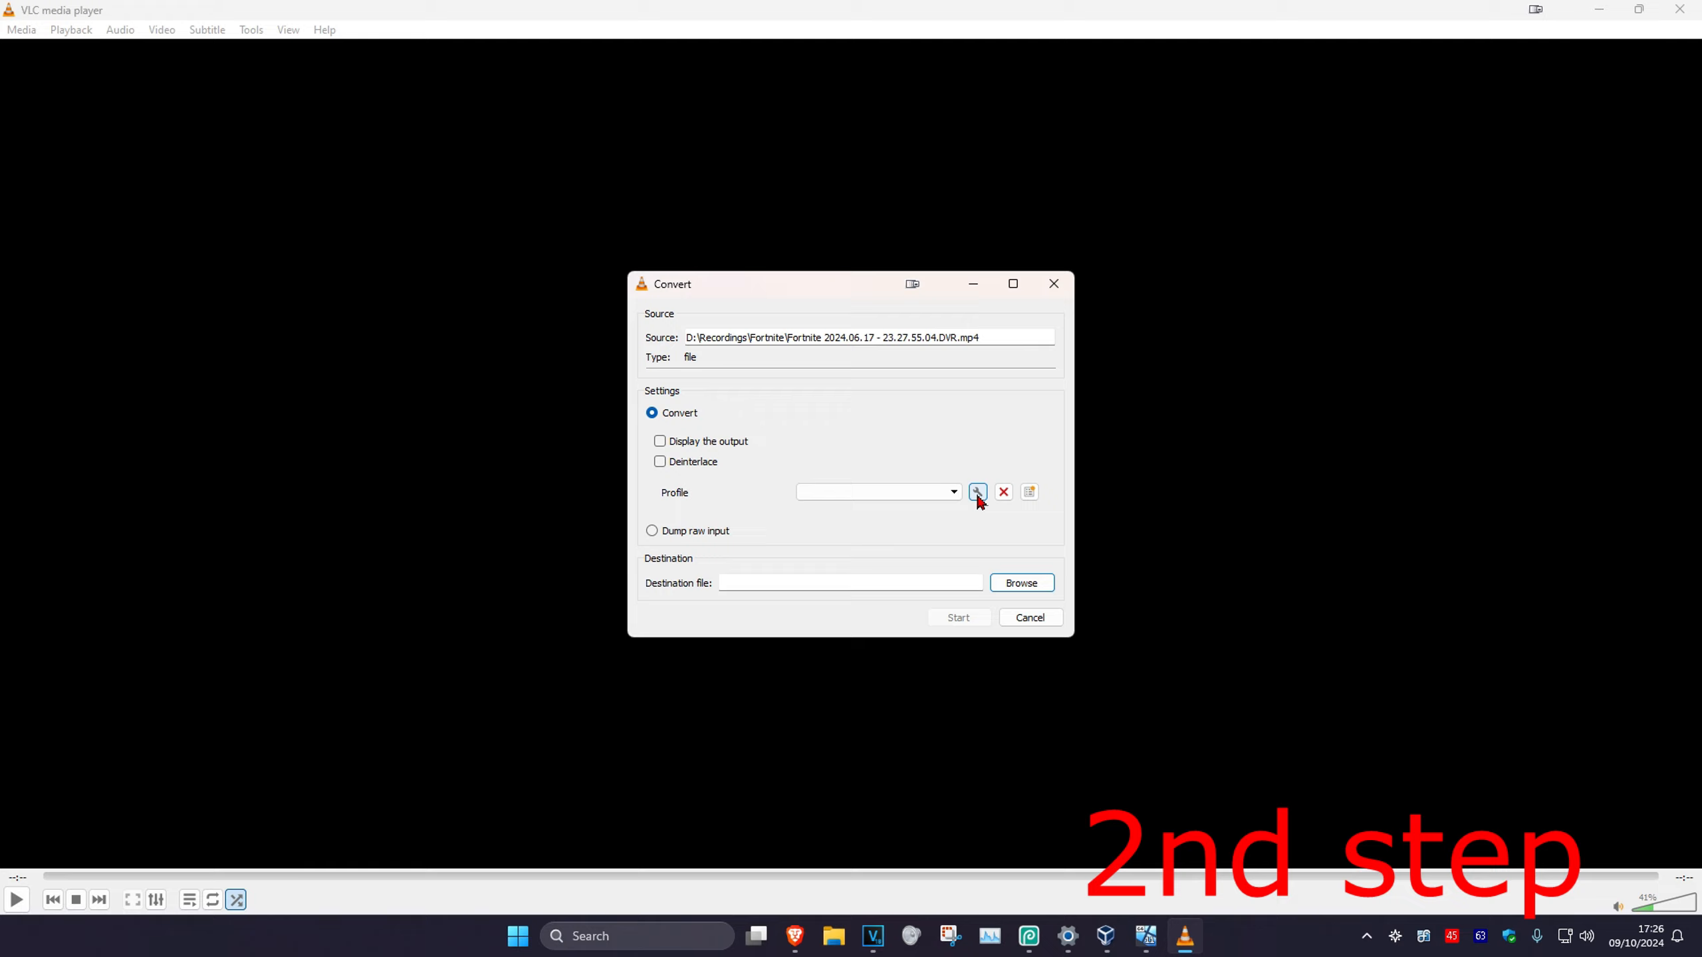
left_click(976, 492)
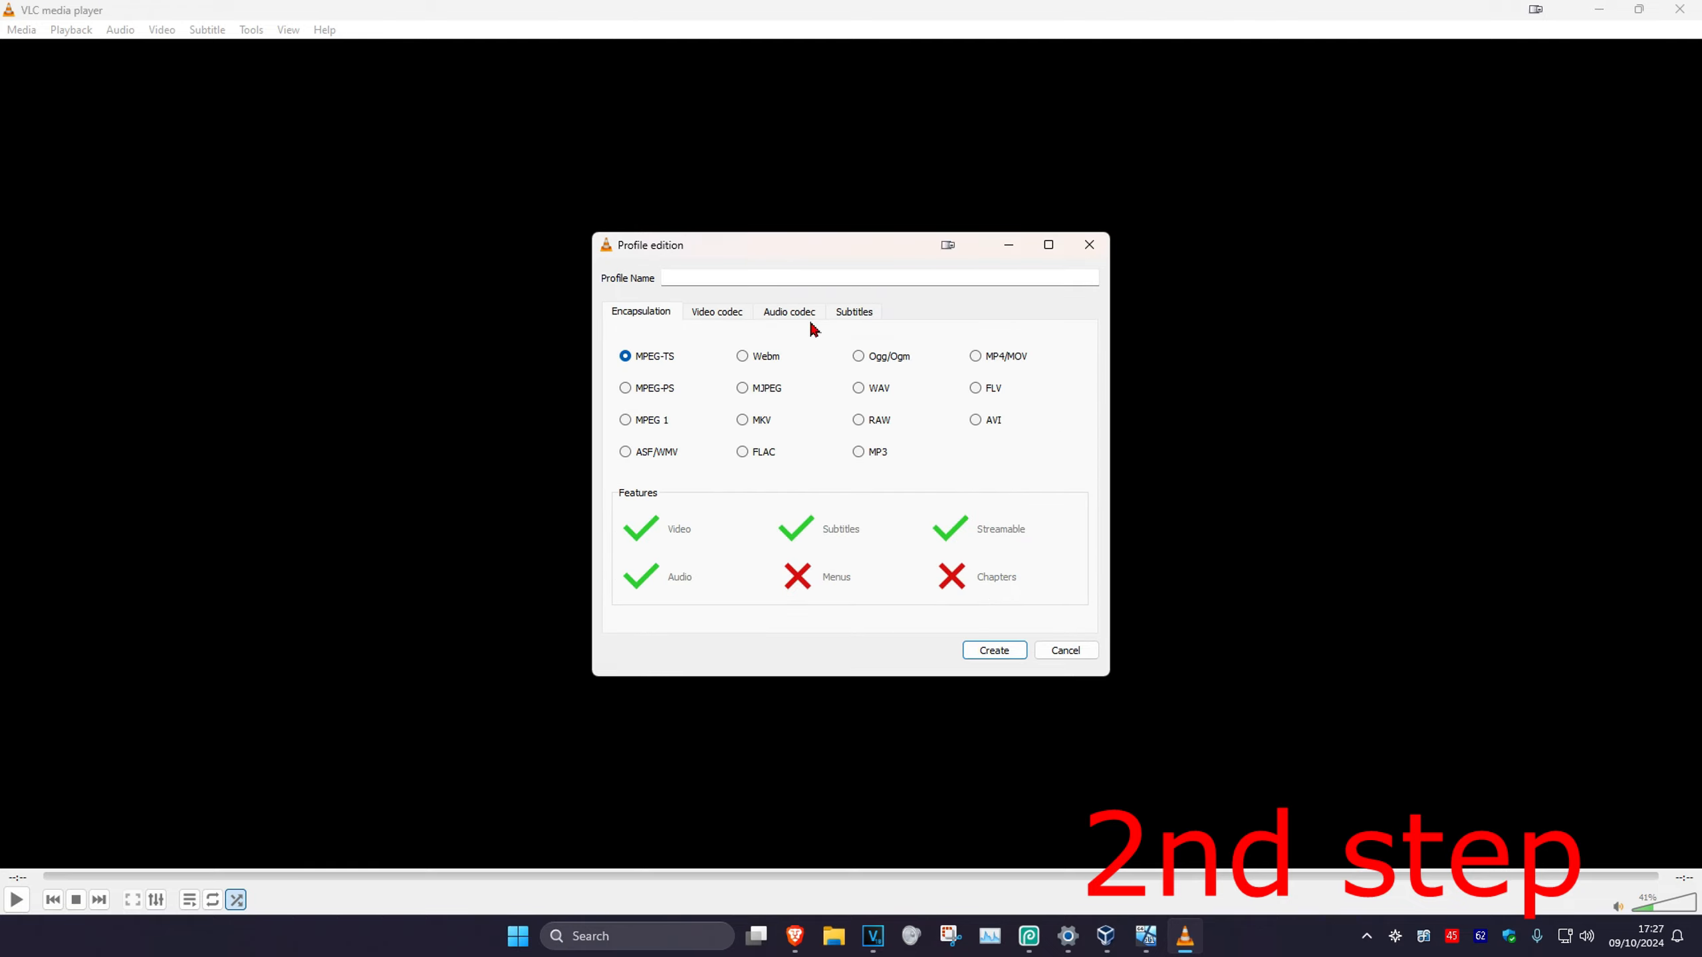
left_click(788, 312)
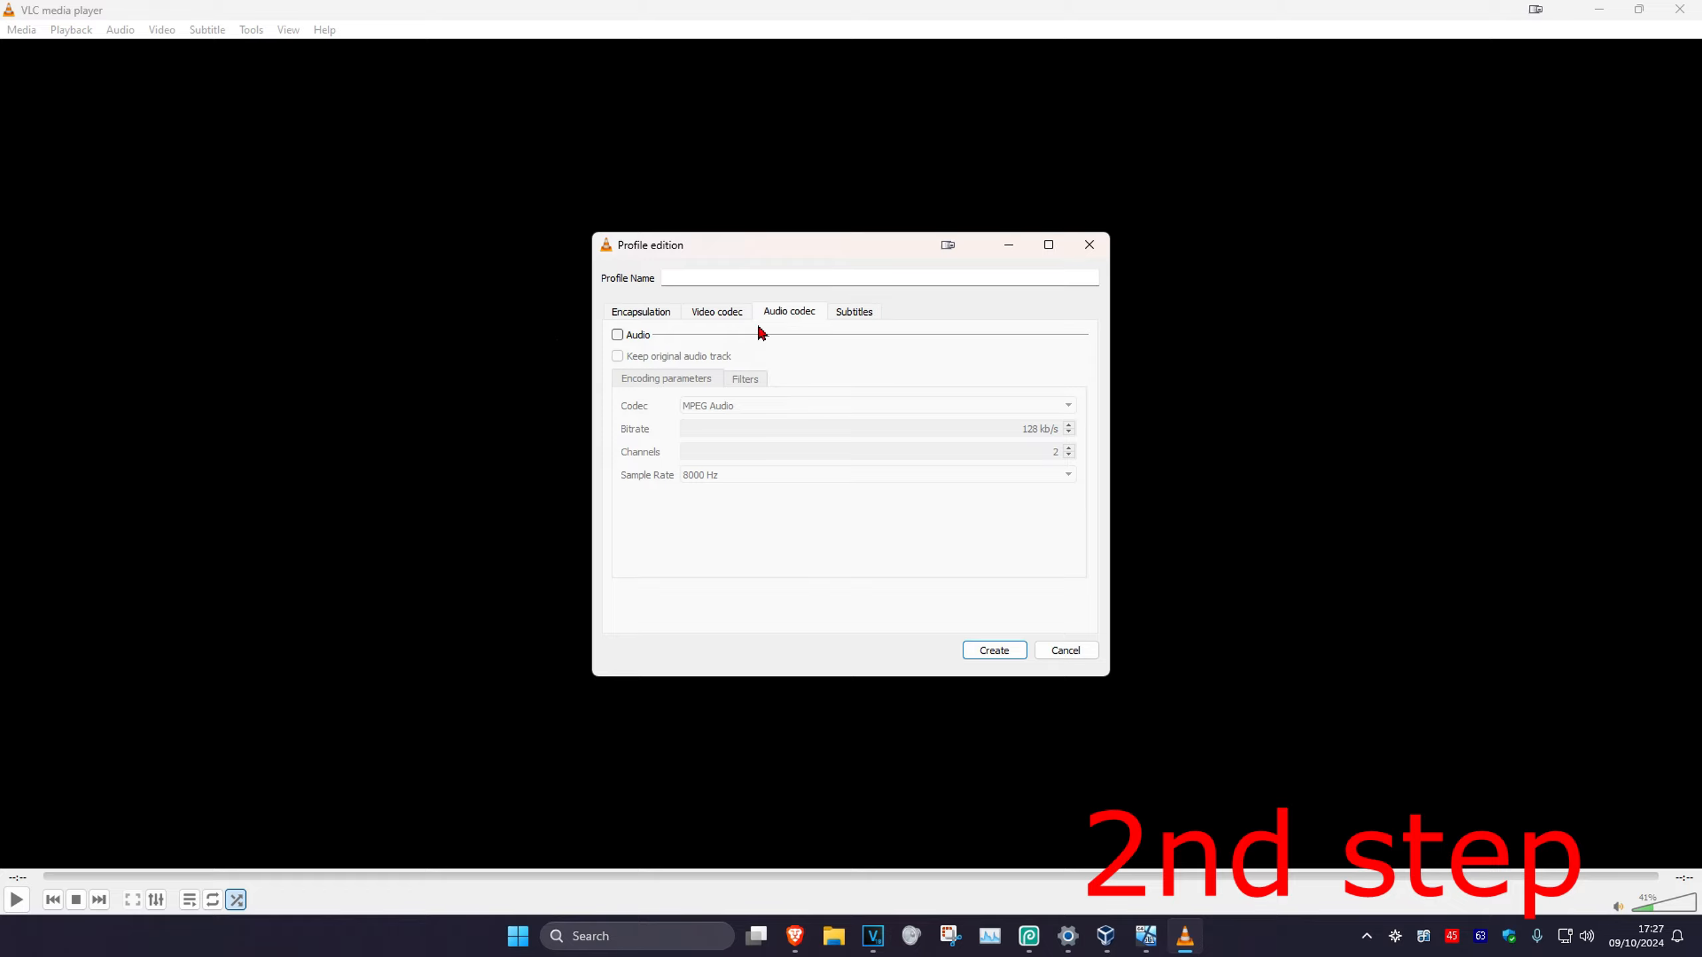
left_click(617, 334)
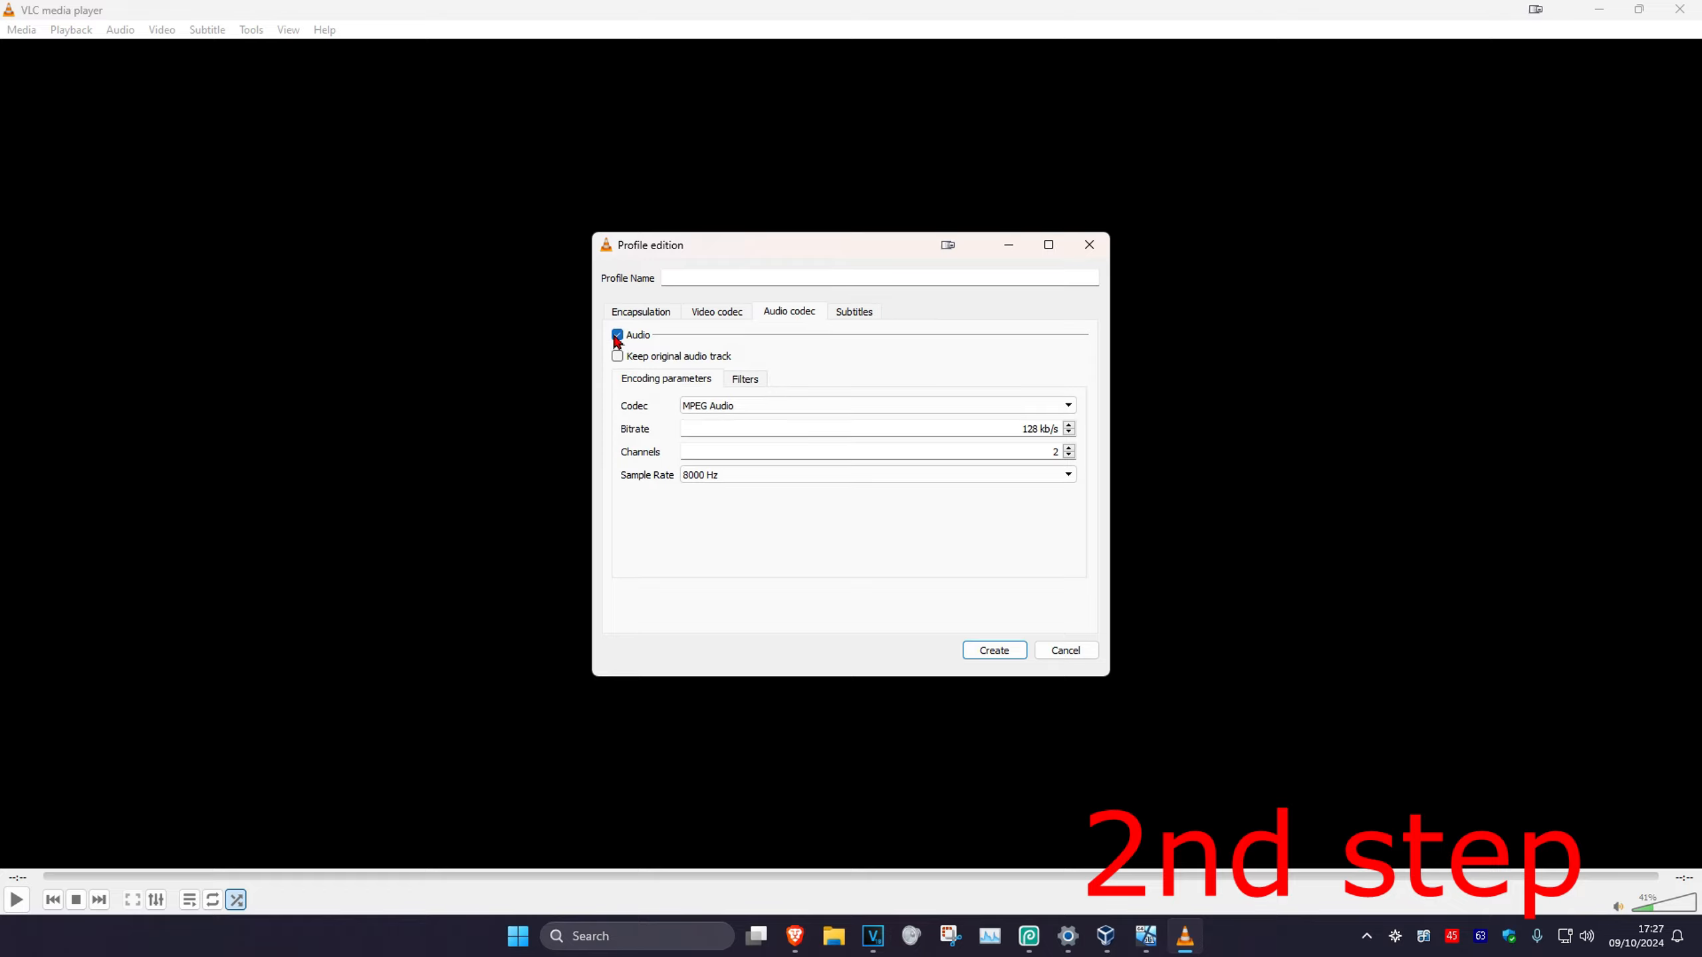
left_click(617, 333)
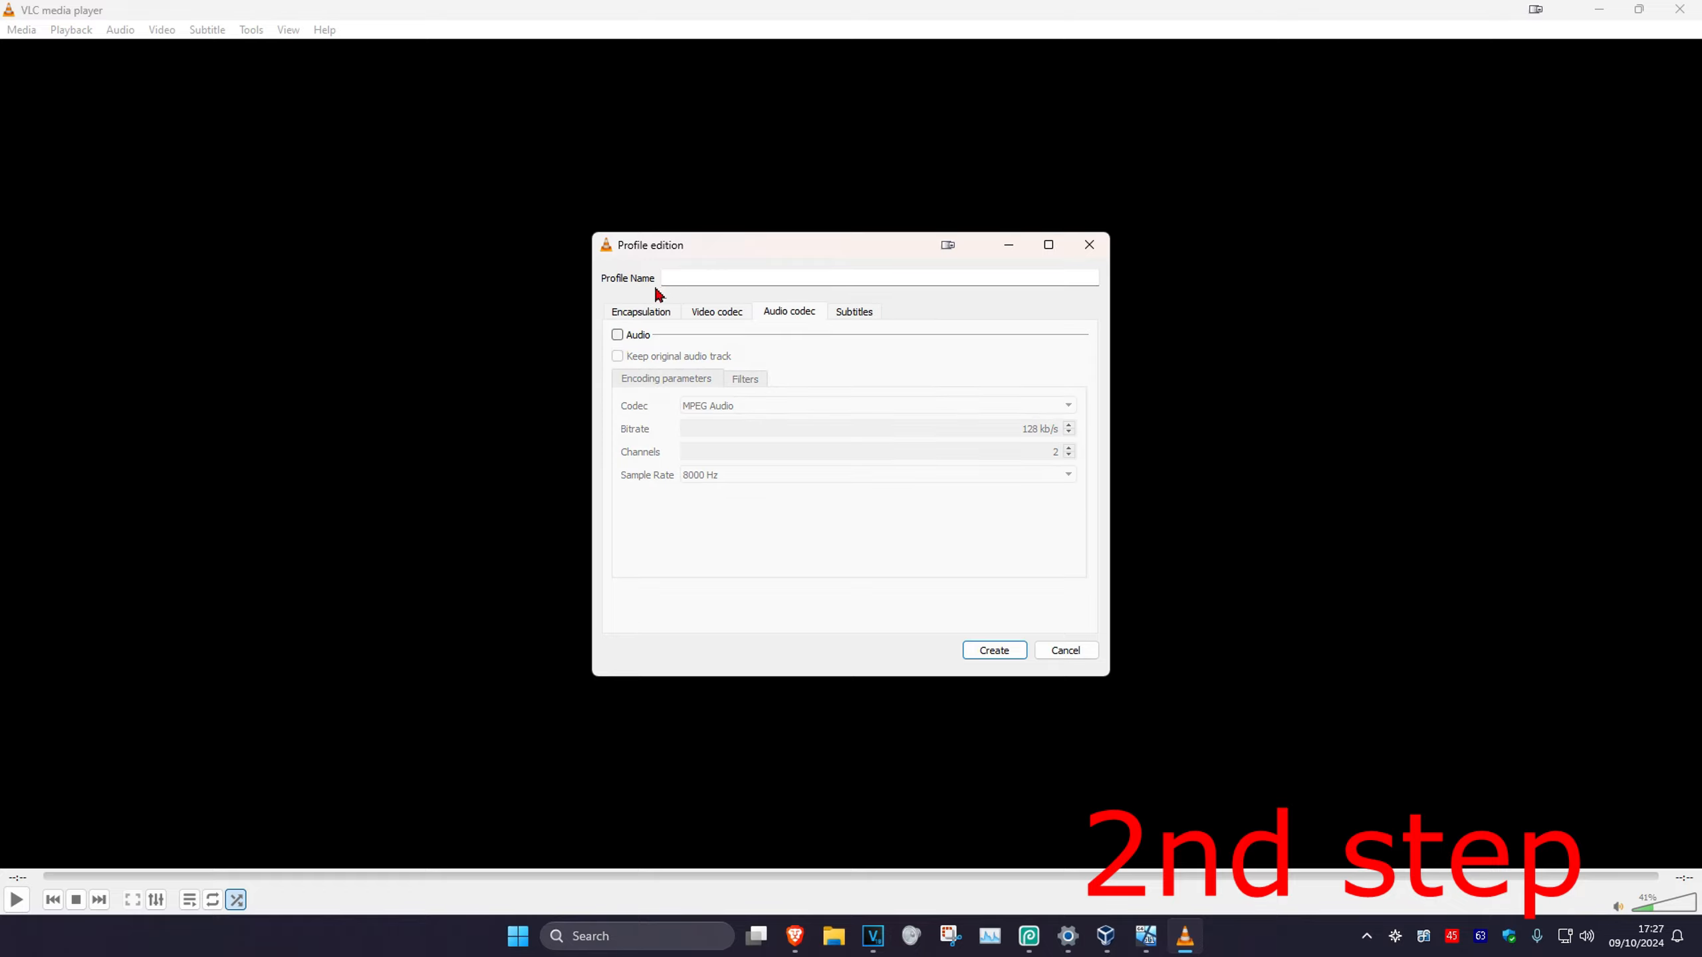
type("Spee")
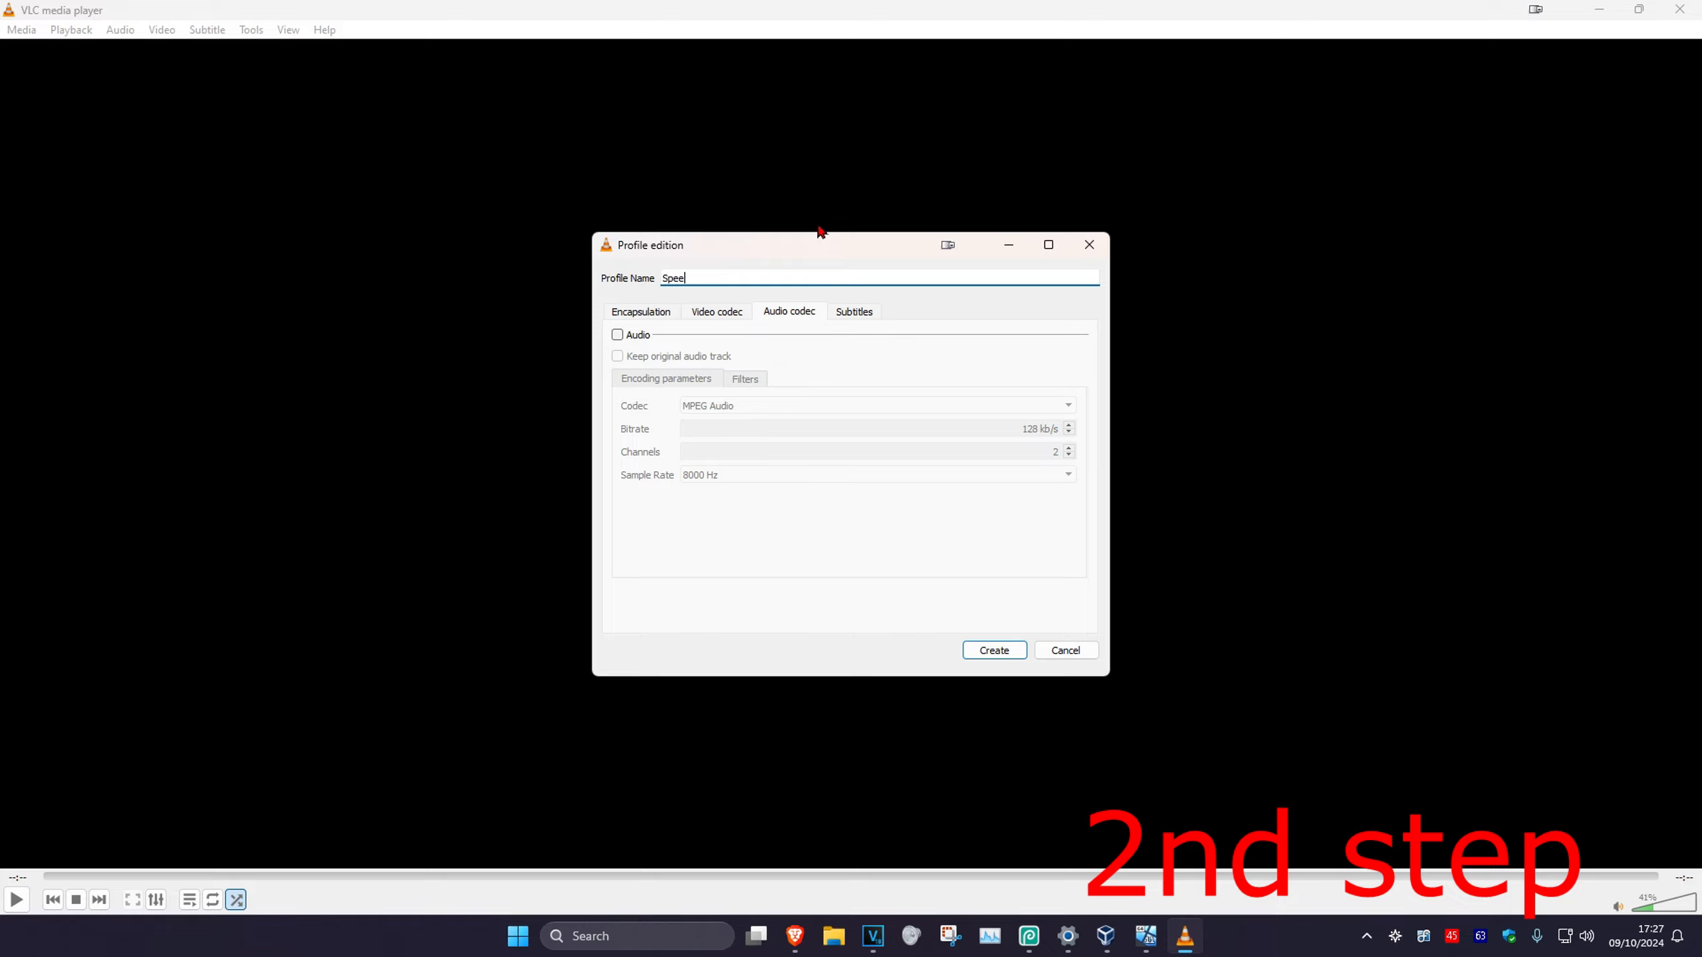
type("No Audi")
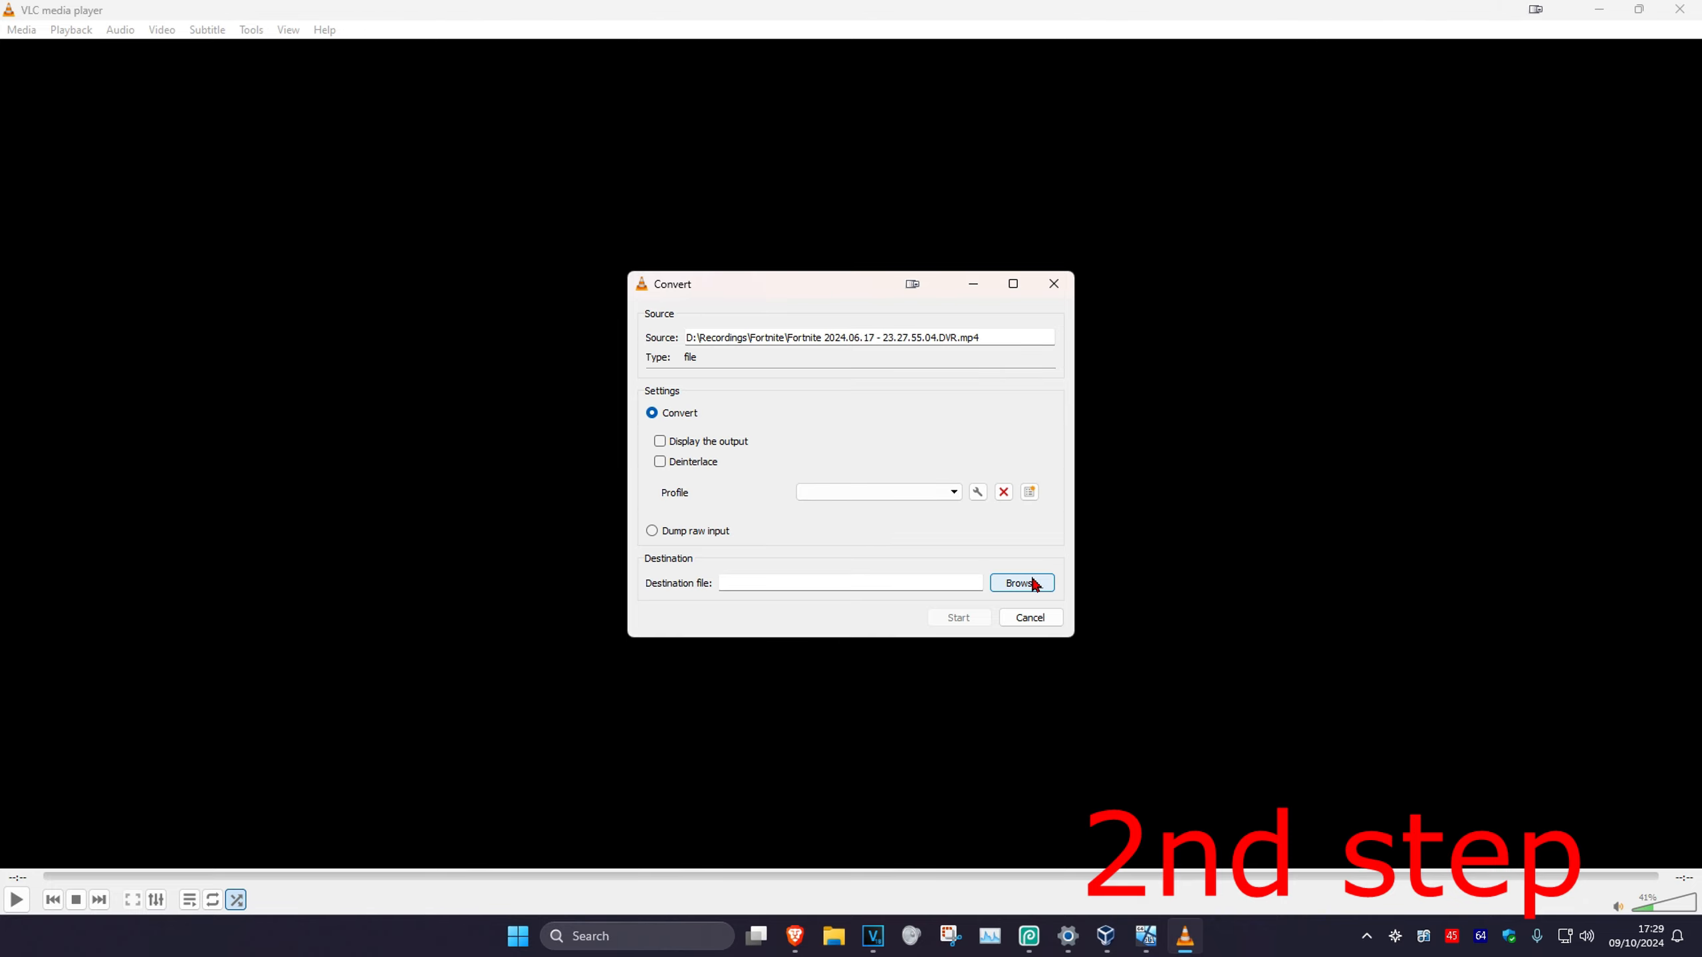
- Save the silent copy to the Desktop and start the conversion
left_click(1020, 583)
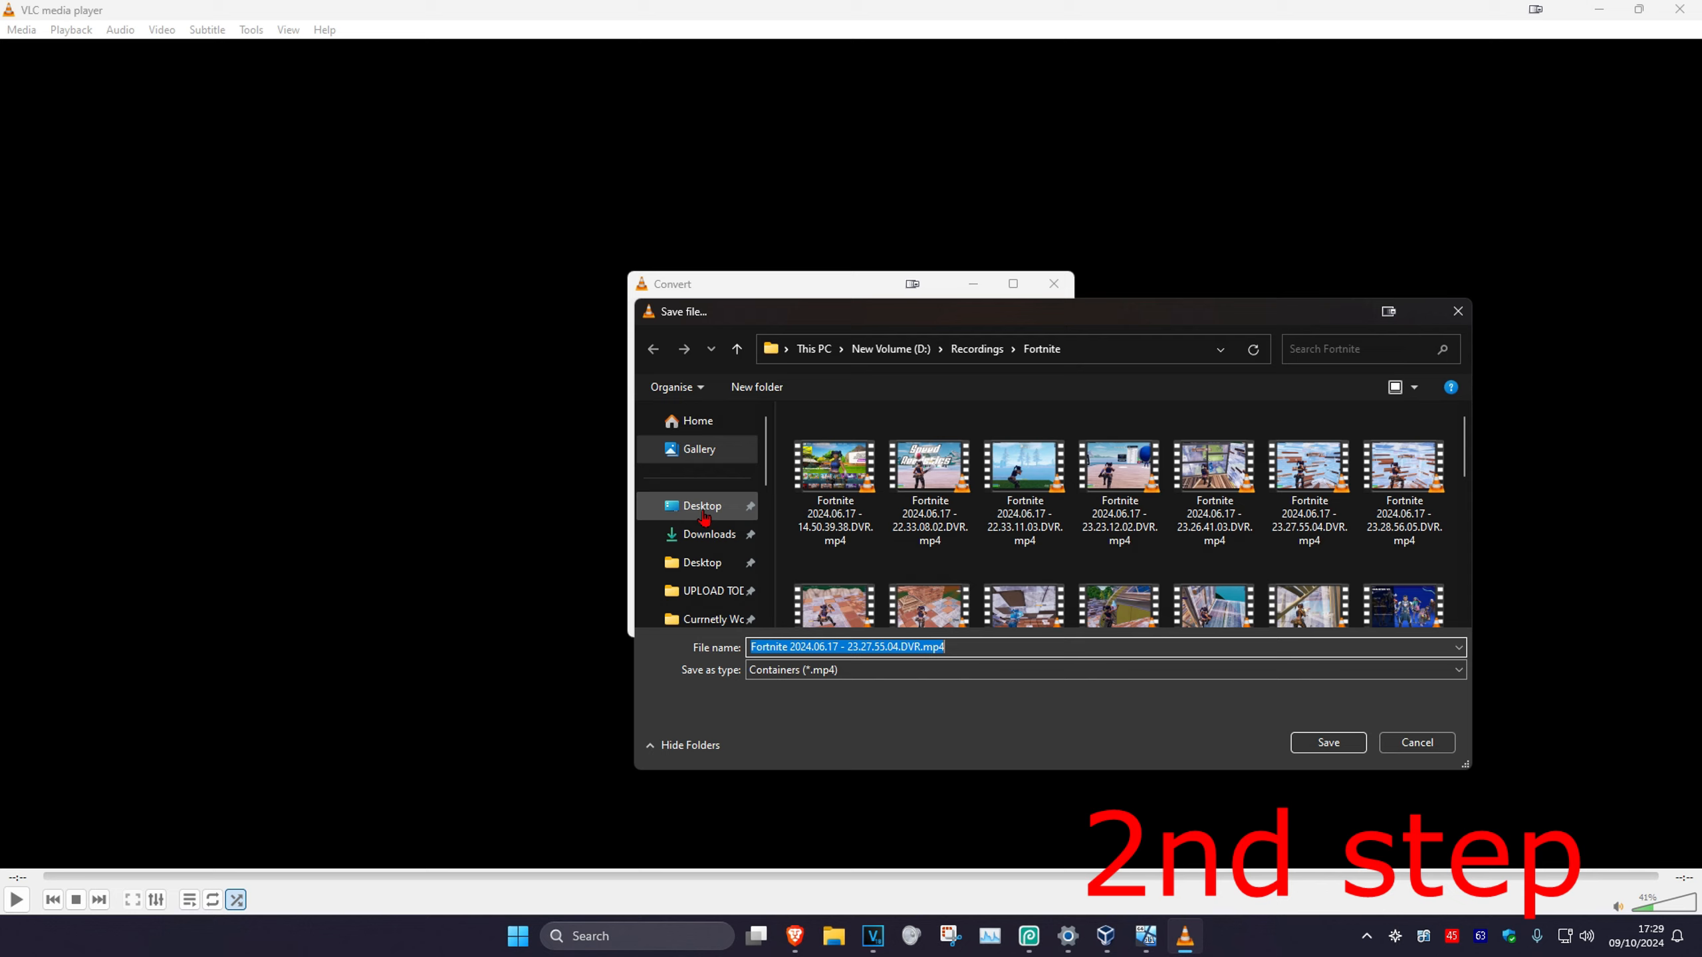
left_click(701, 505)
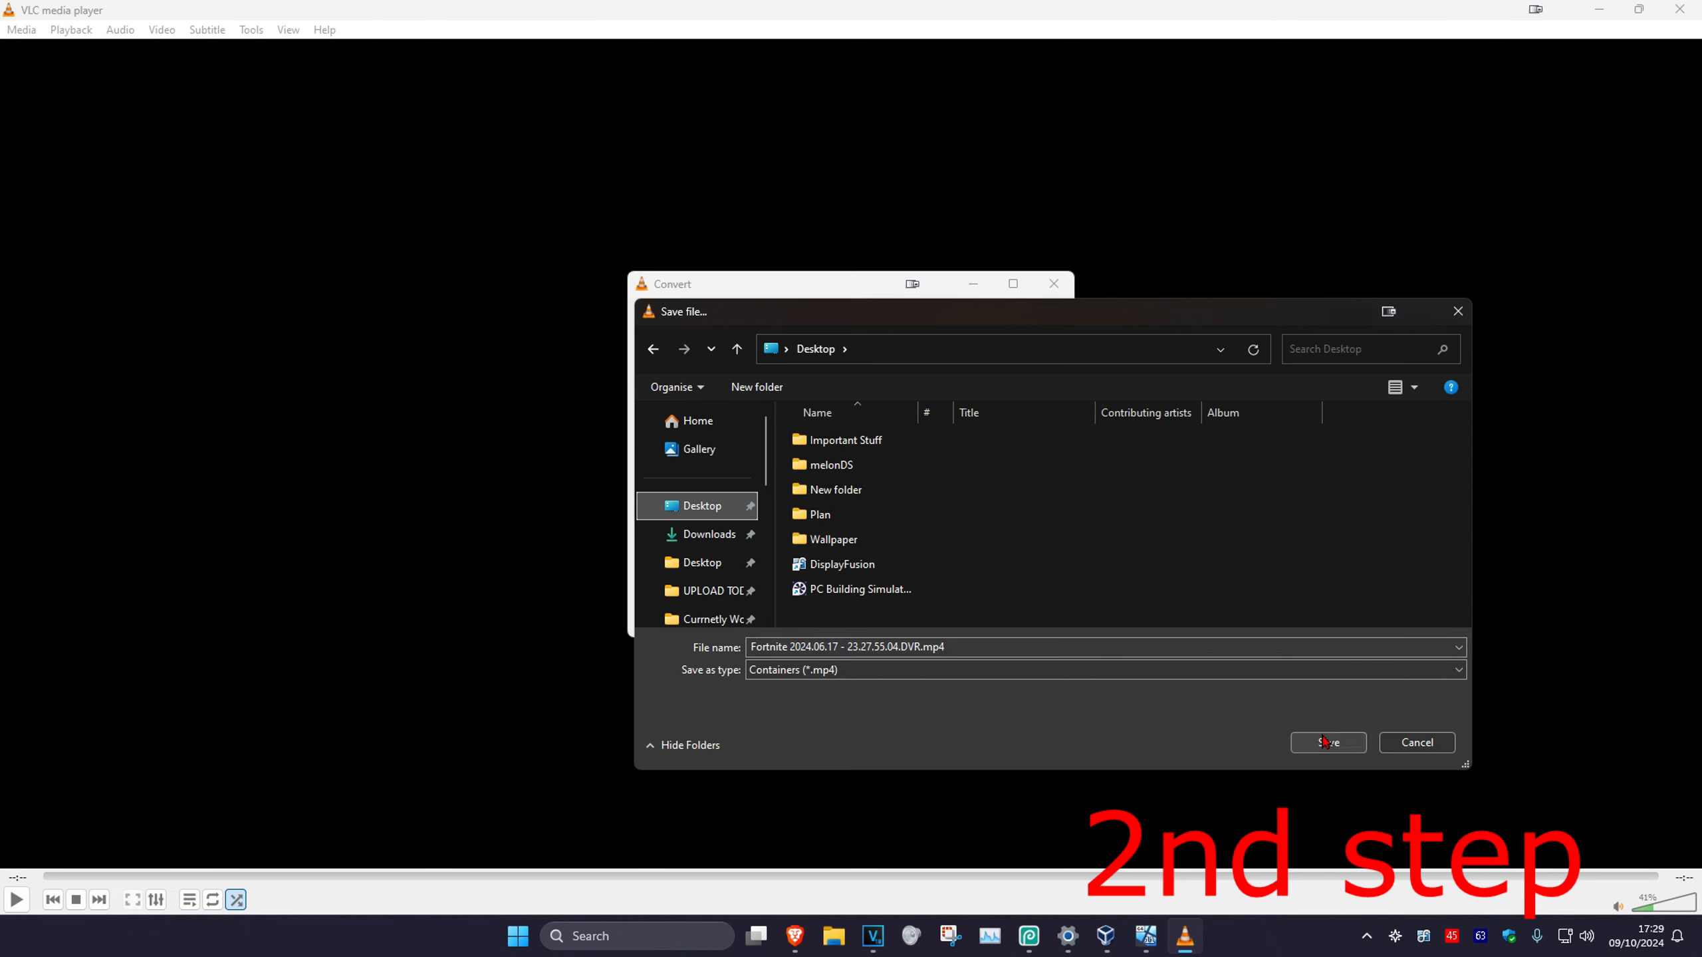
left_click(1327, 742)
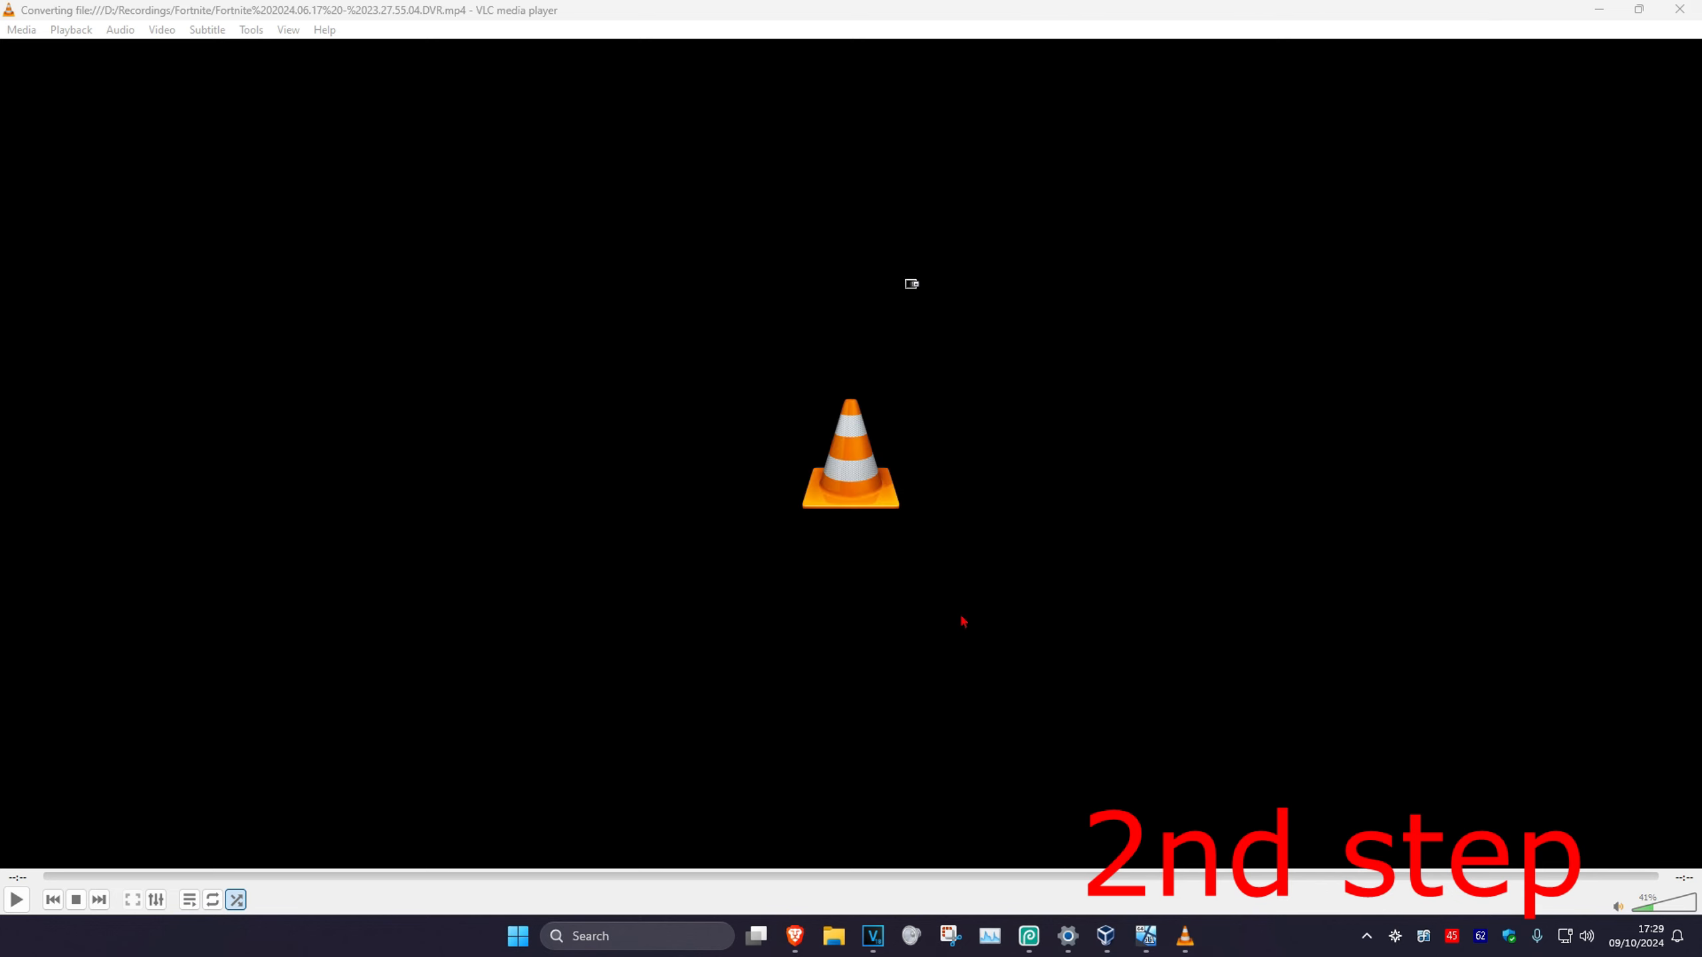
left_click(16, 899)
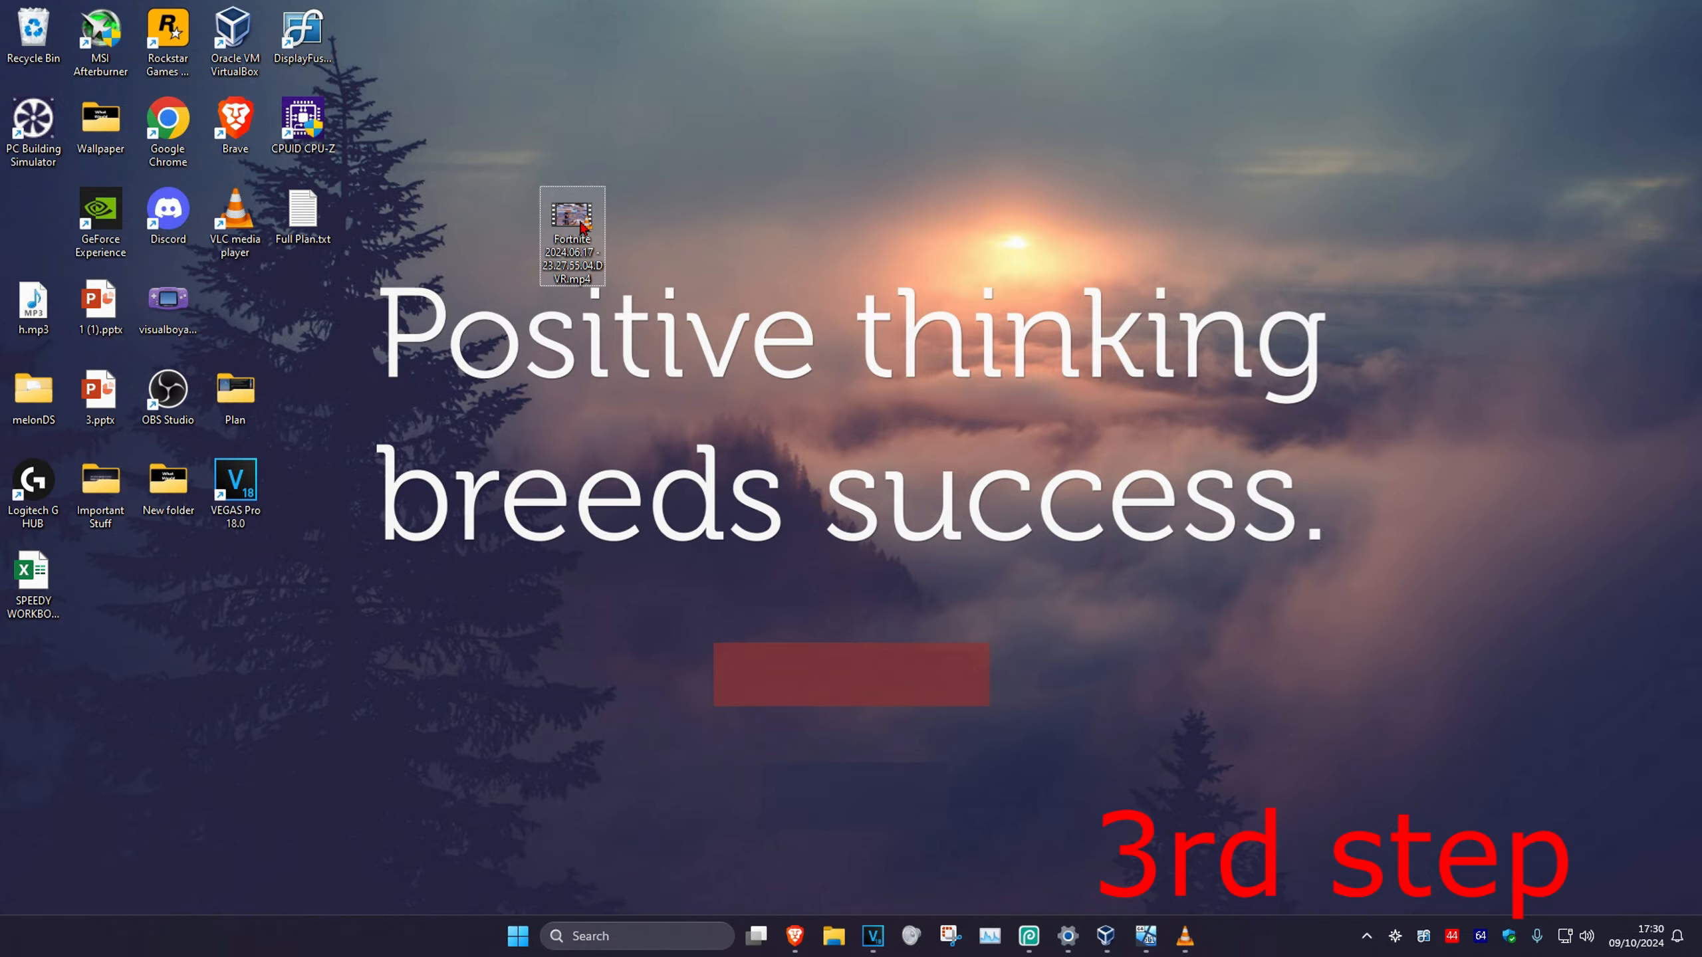
- Play the converted Fortnite mp4 from the desktop in VLC
double_click(571, 234)
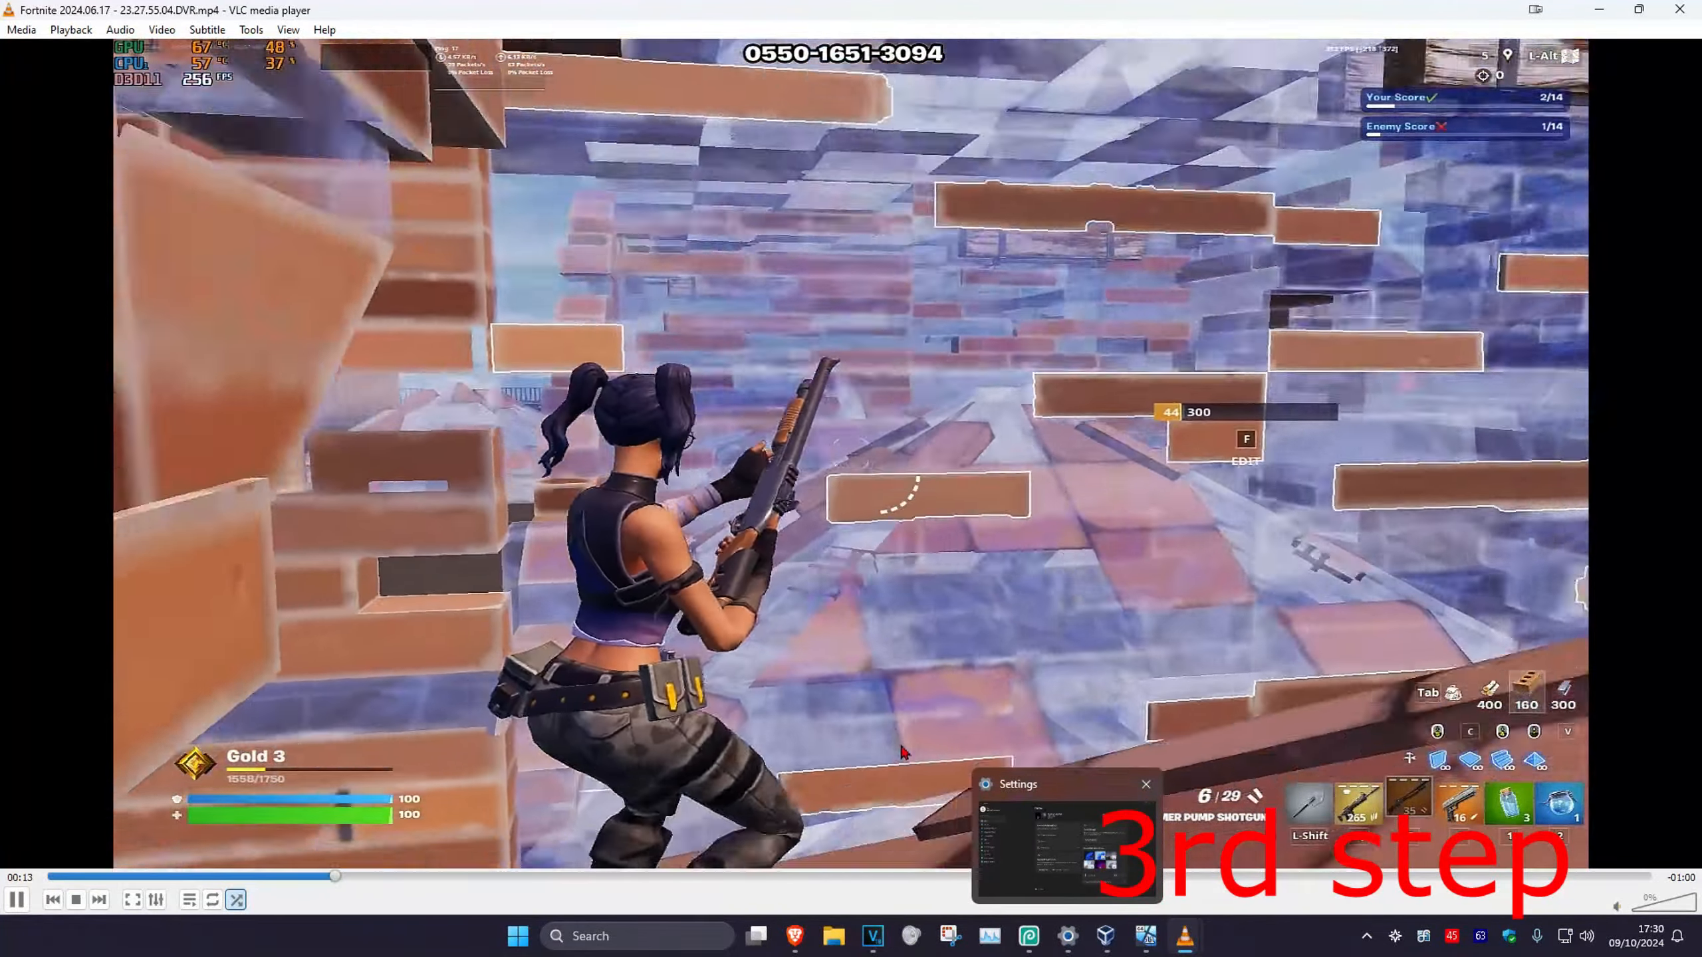